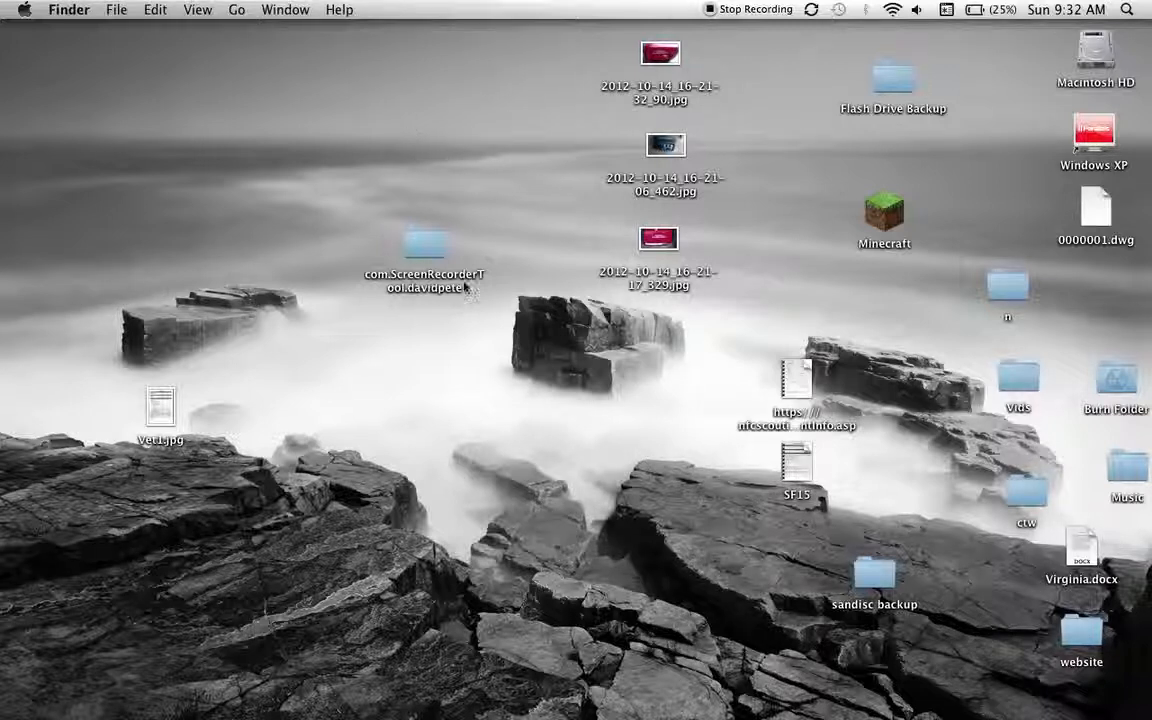
pyautogui.moveTo(488, 388)
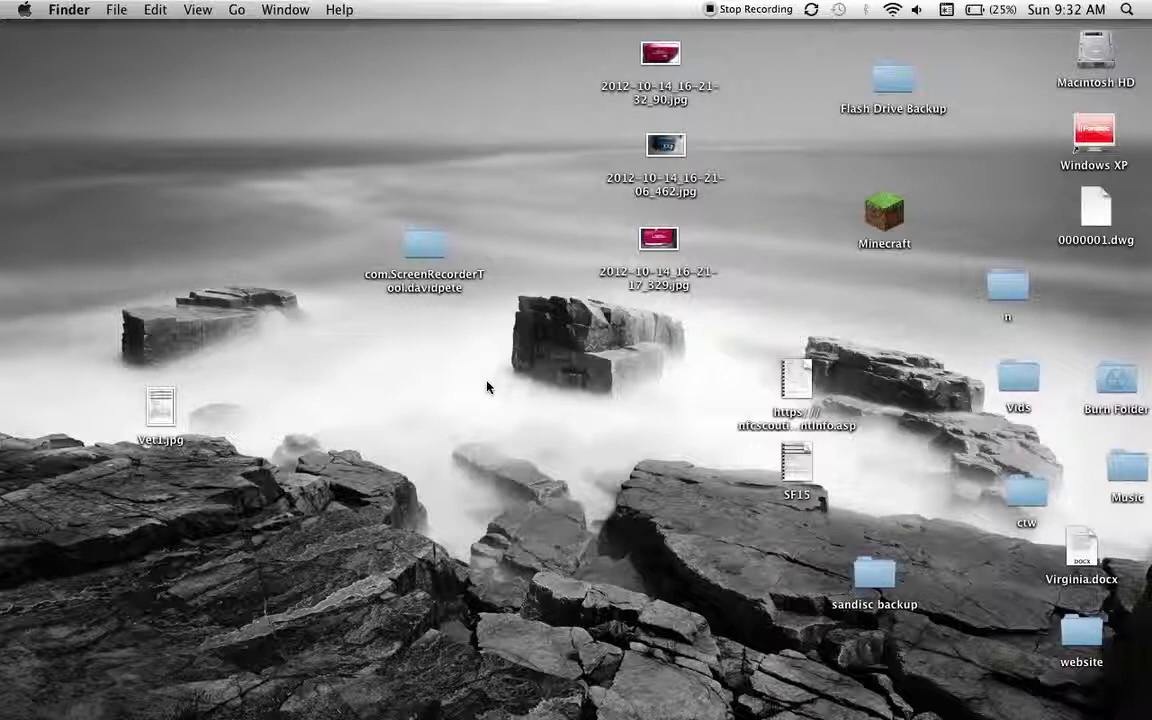
pyautogui.moveTo(472, 402)
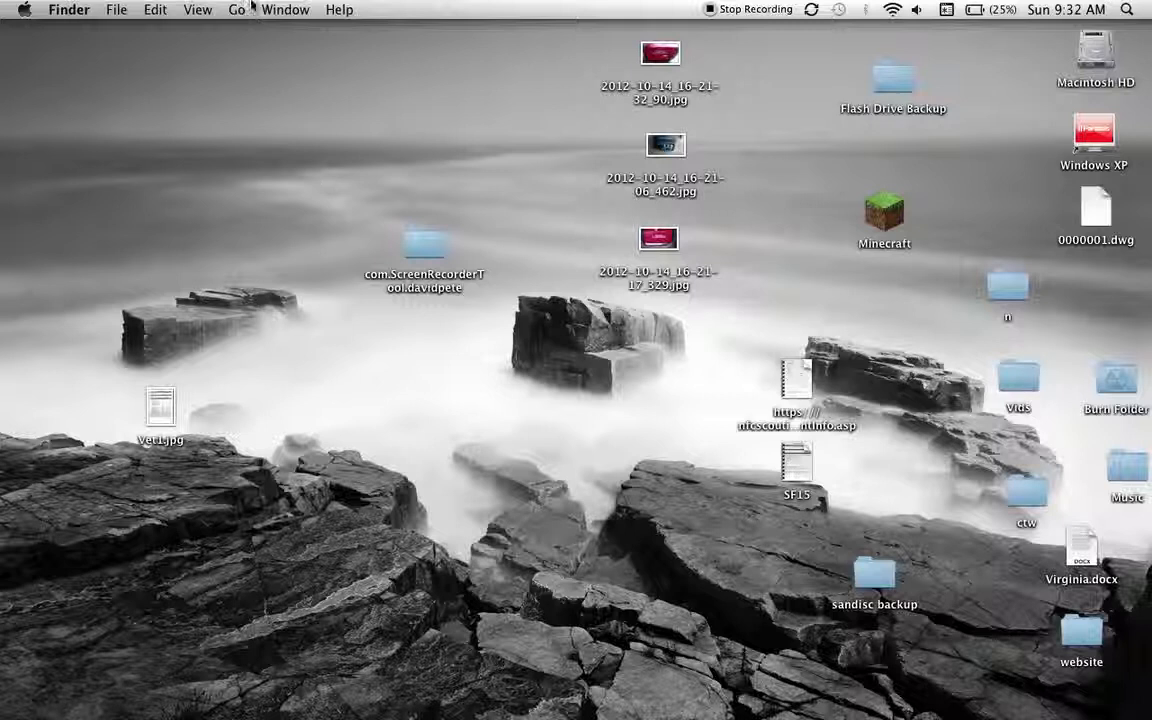
# Step: Jump to ~/Library/Application Support using Go to Folder
pyautogui.click(236, 8)
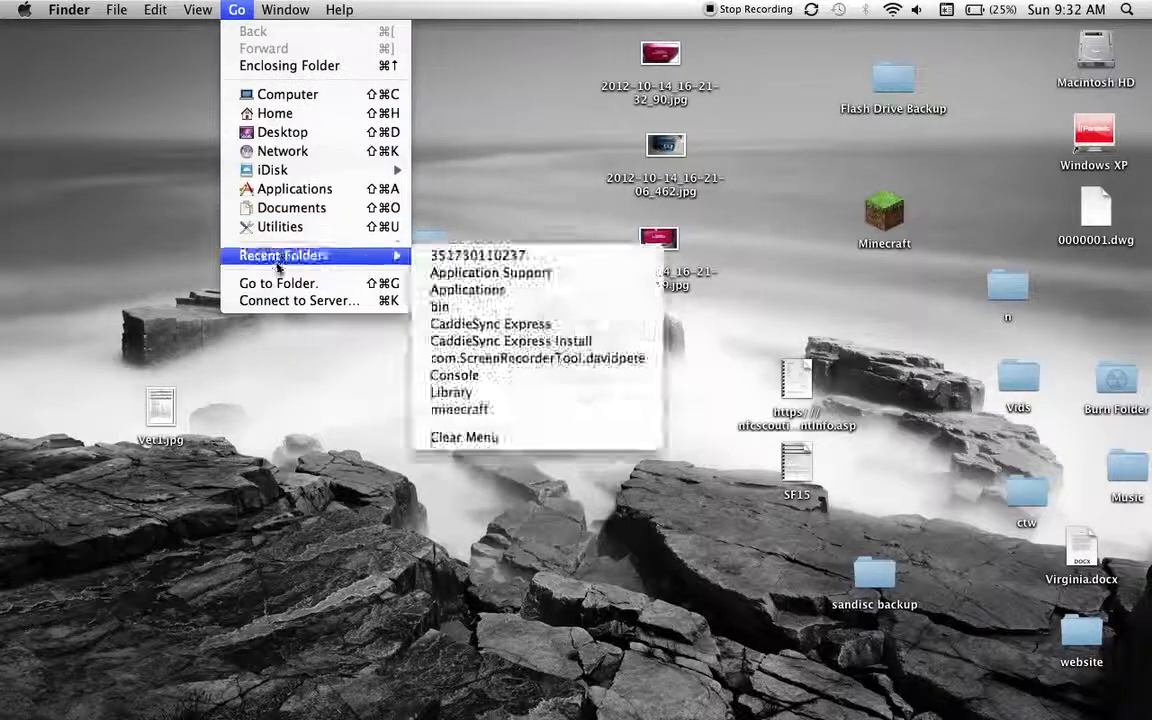
pyautogui.click(278, 284)
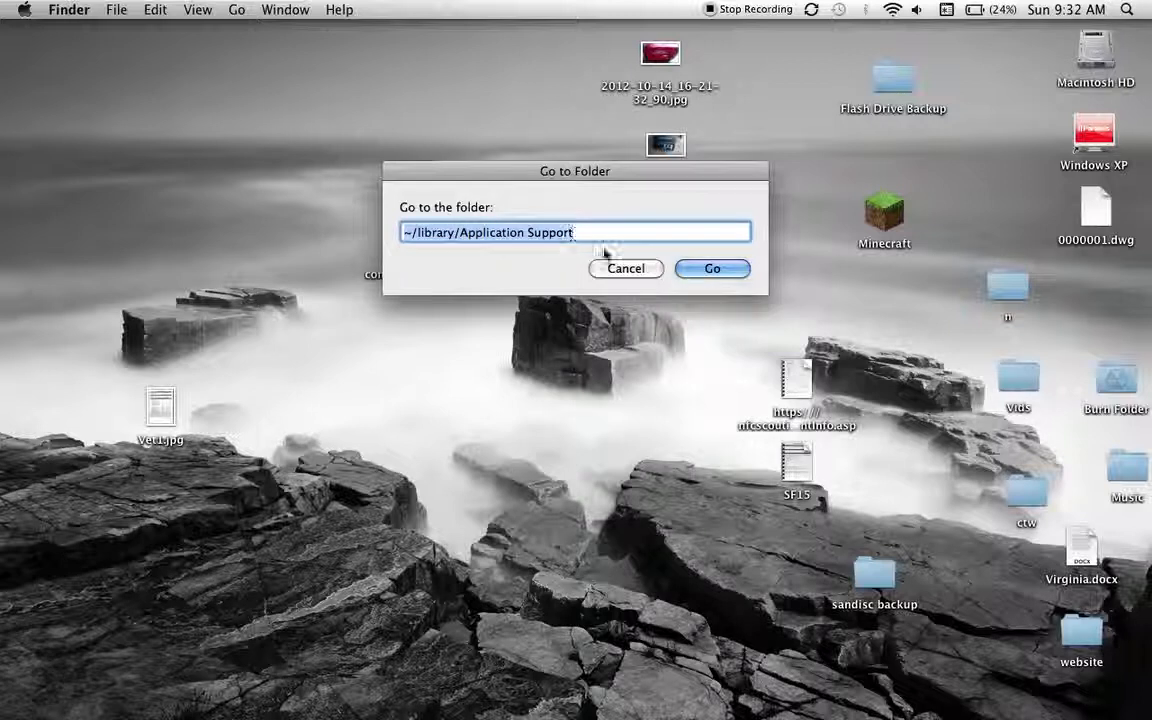
pyautogui.click(712, 268)
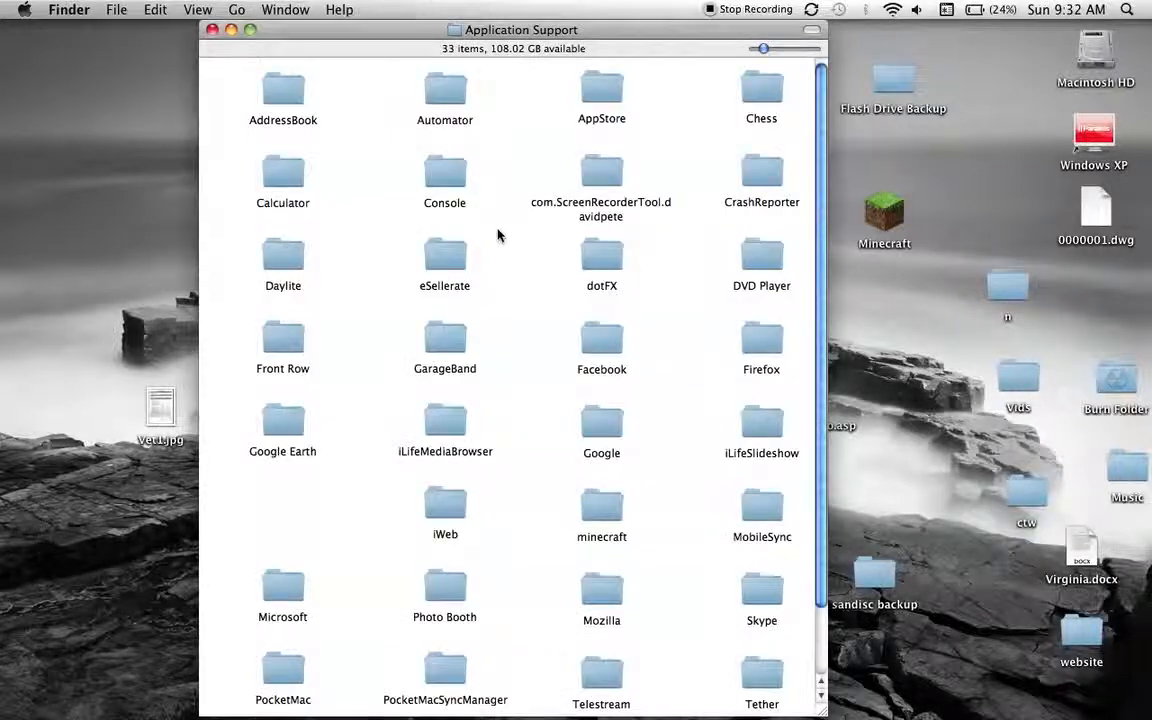
# Step: Navigate into the minecraft folder's bin folder and bring up actions for minecraft.jar
pyautogui.click(600, 510)
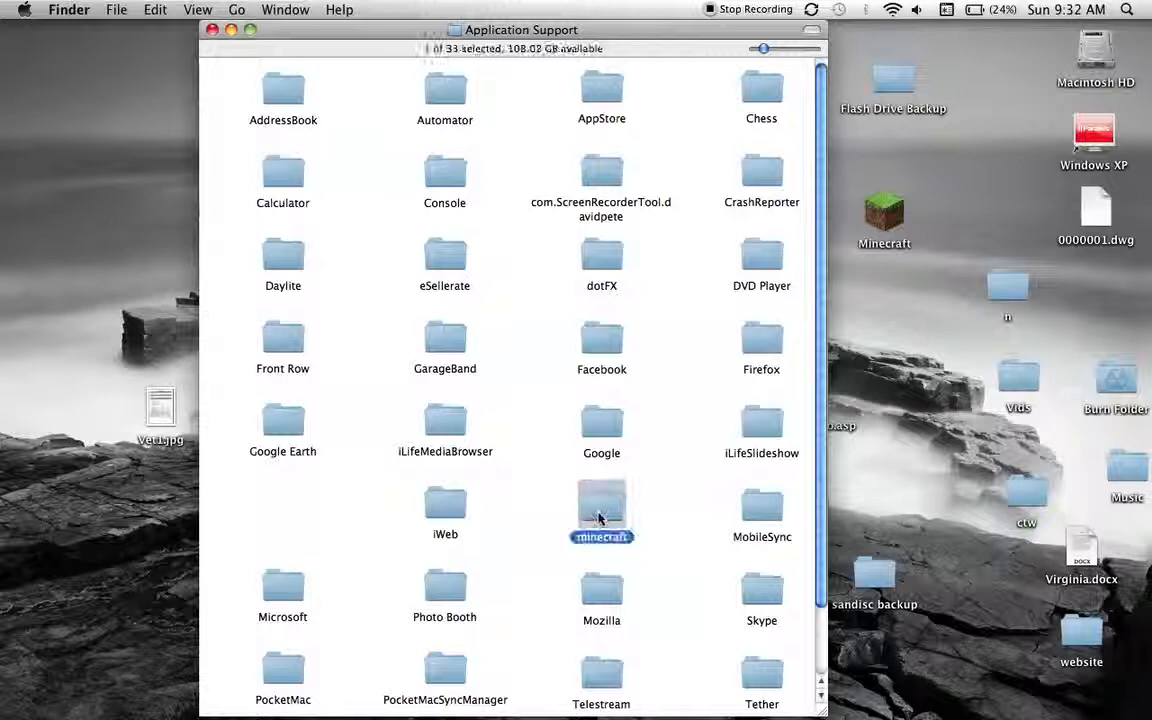
pyautogui.doubleClick(600, 506)
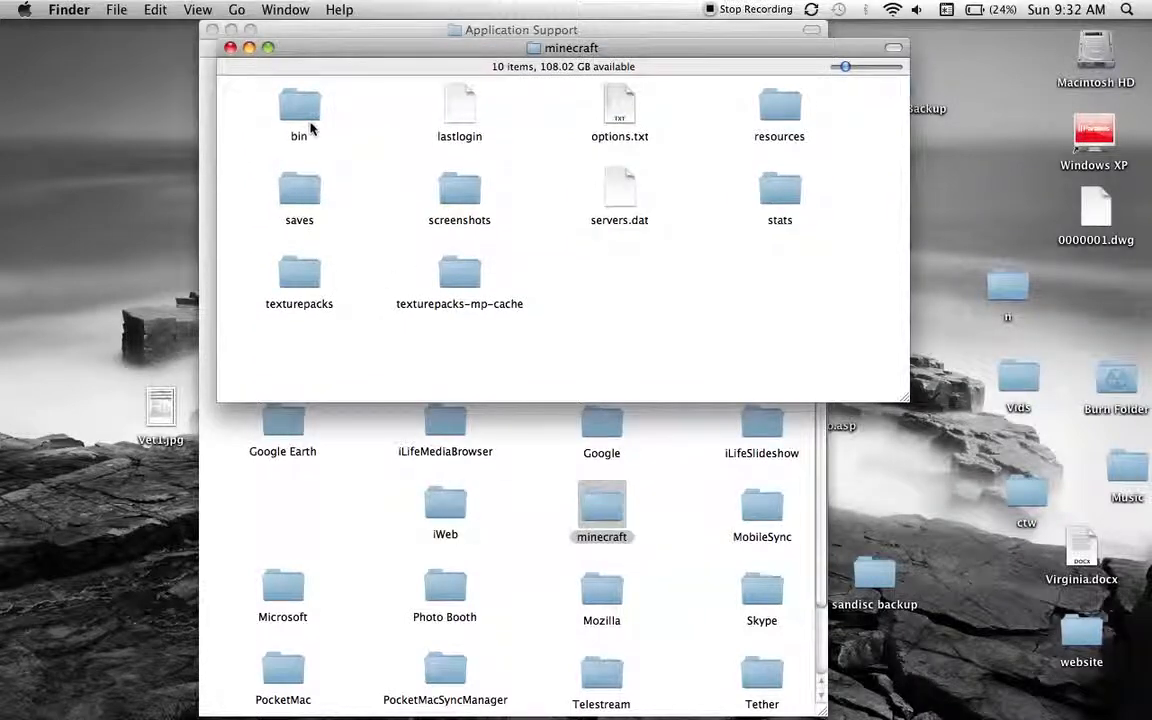
pyautogui.doubleClick(298, 108)
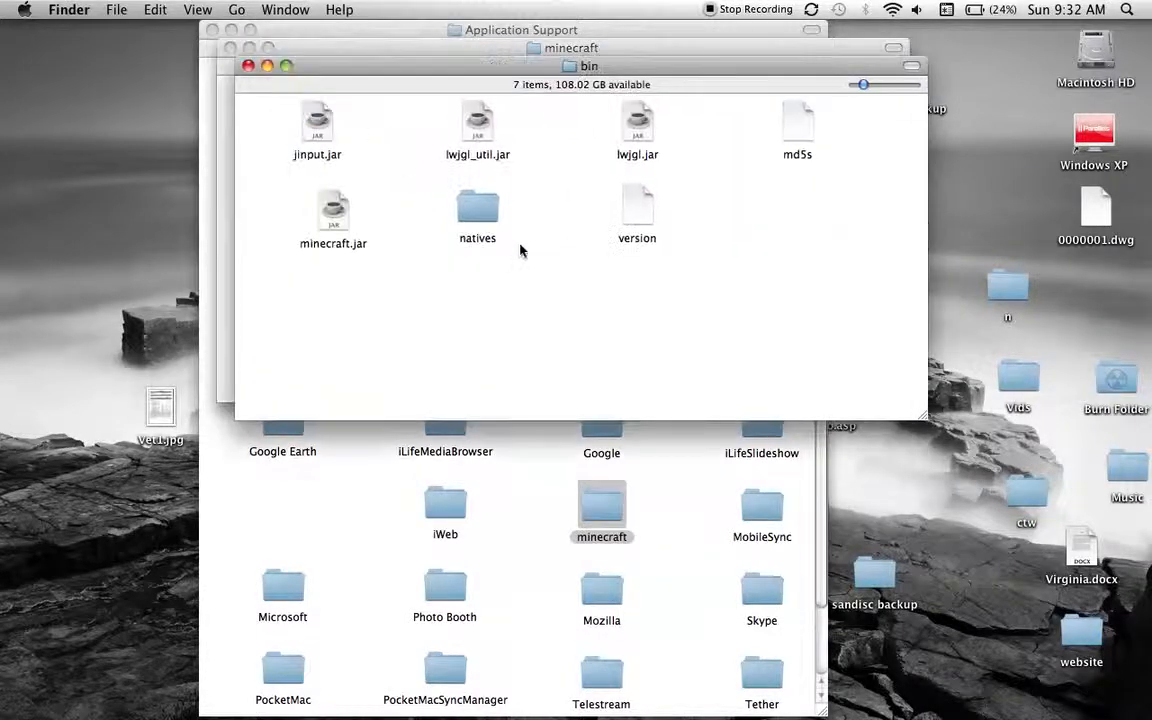
pyautogui.rightClick(332, 210)
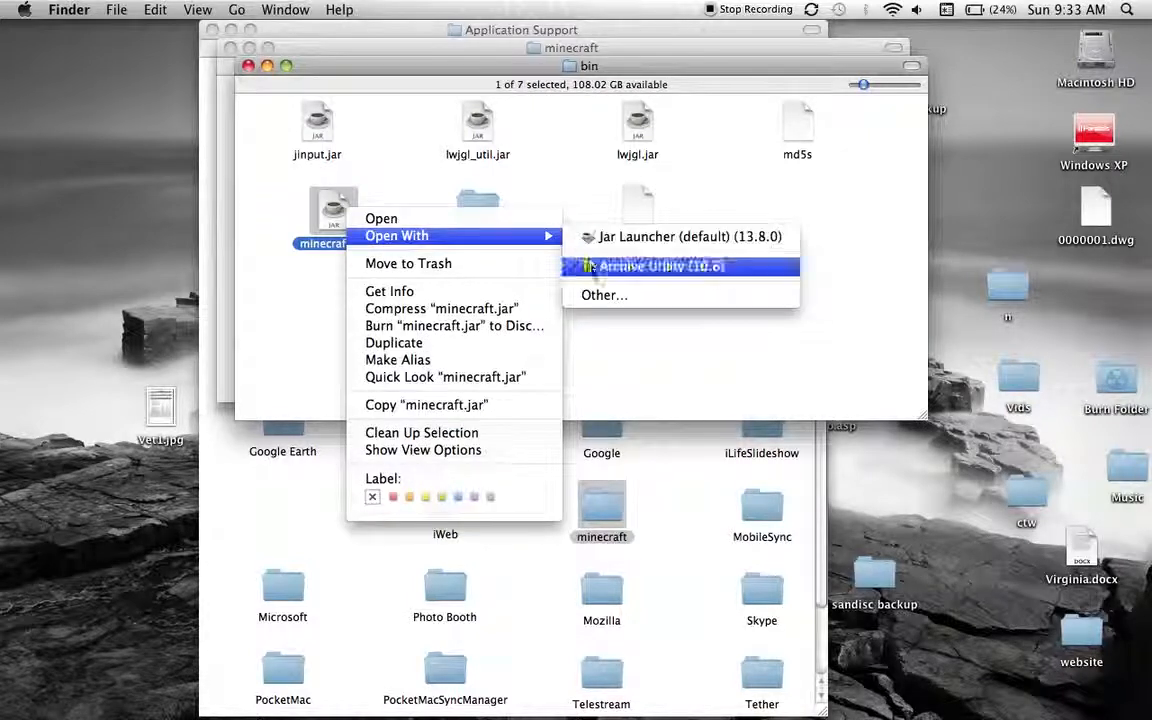
# Step: Extract minecraft.jar with Archive Utility into a new minecraft folder in bin
pyautogui.click(664, 266)
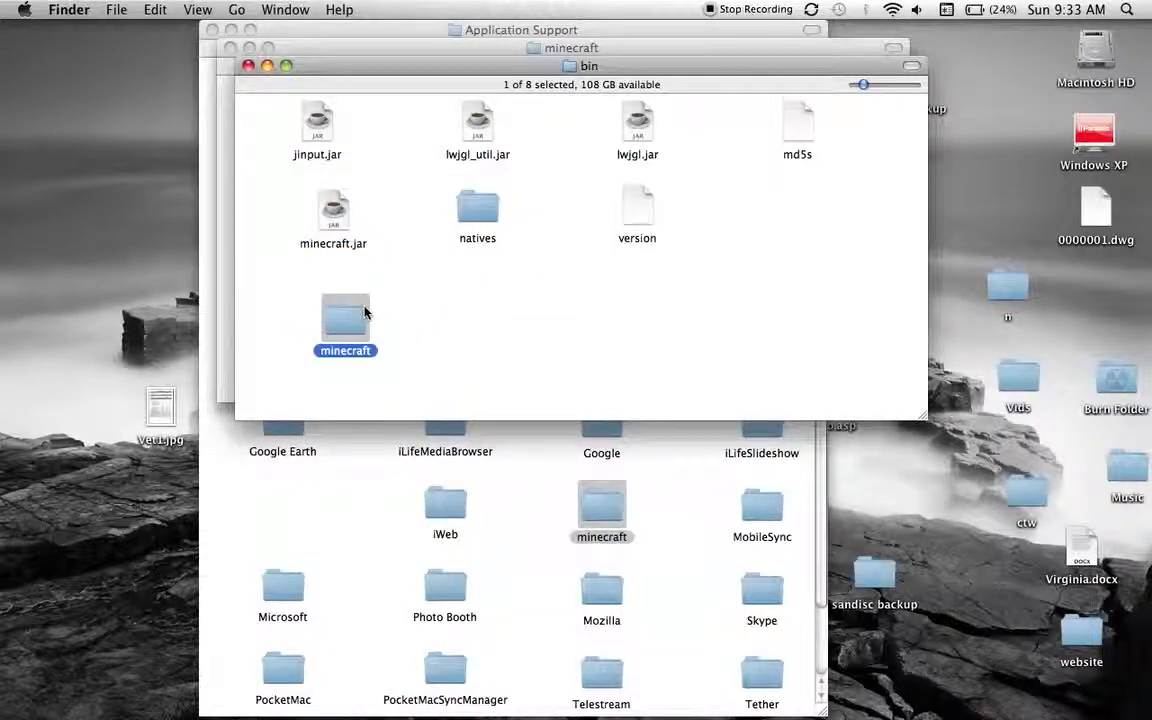
pyautogui.doubleClick(344, 318)
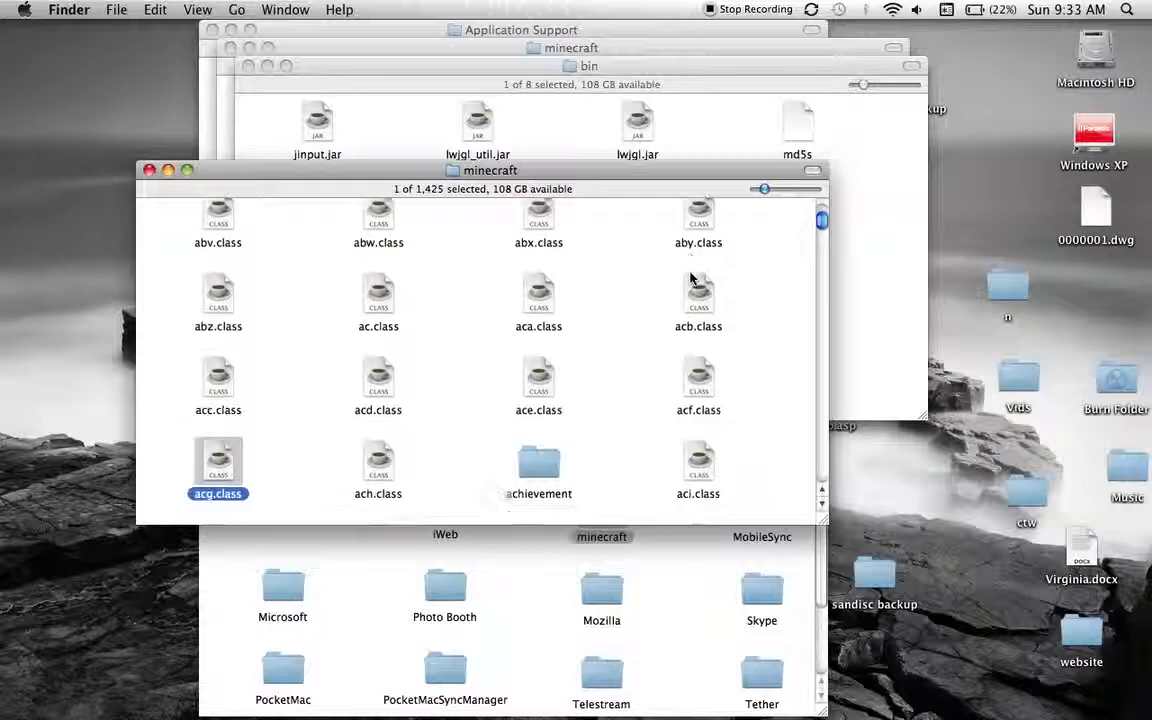
pyautogui.click(216, 296)
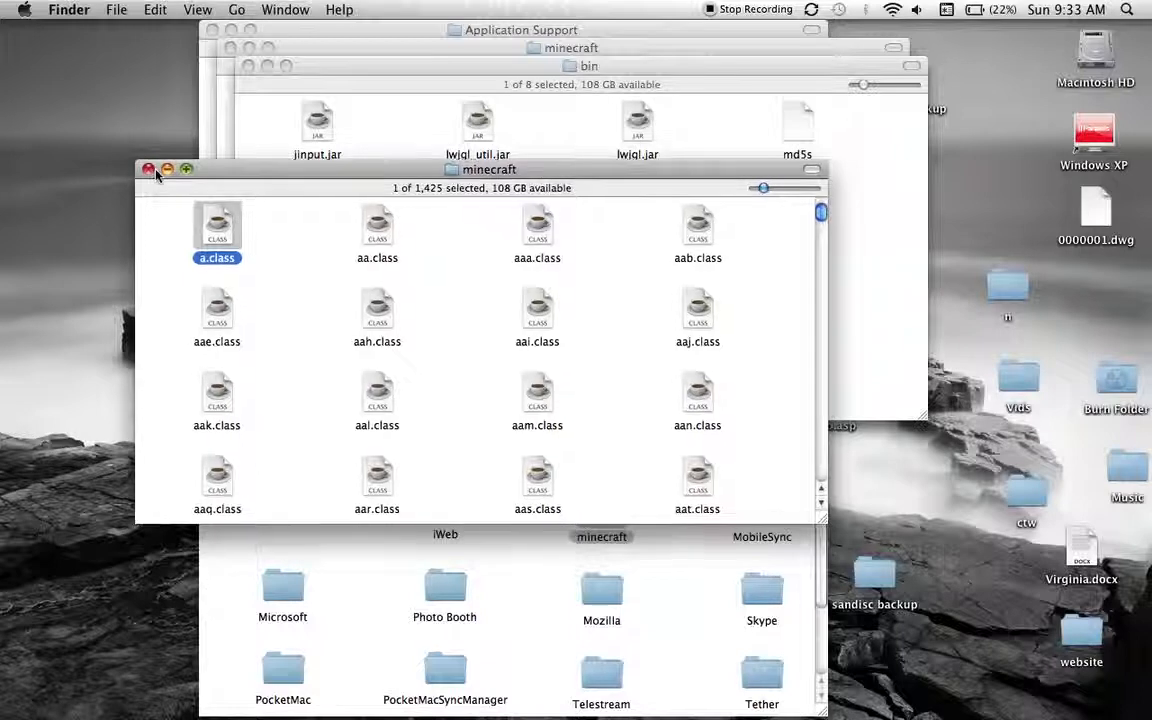
pyautogui.click(148, 168)
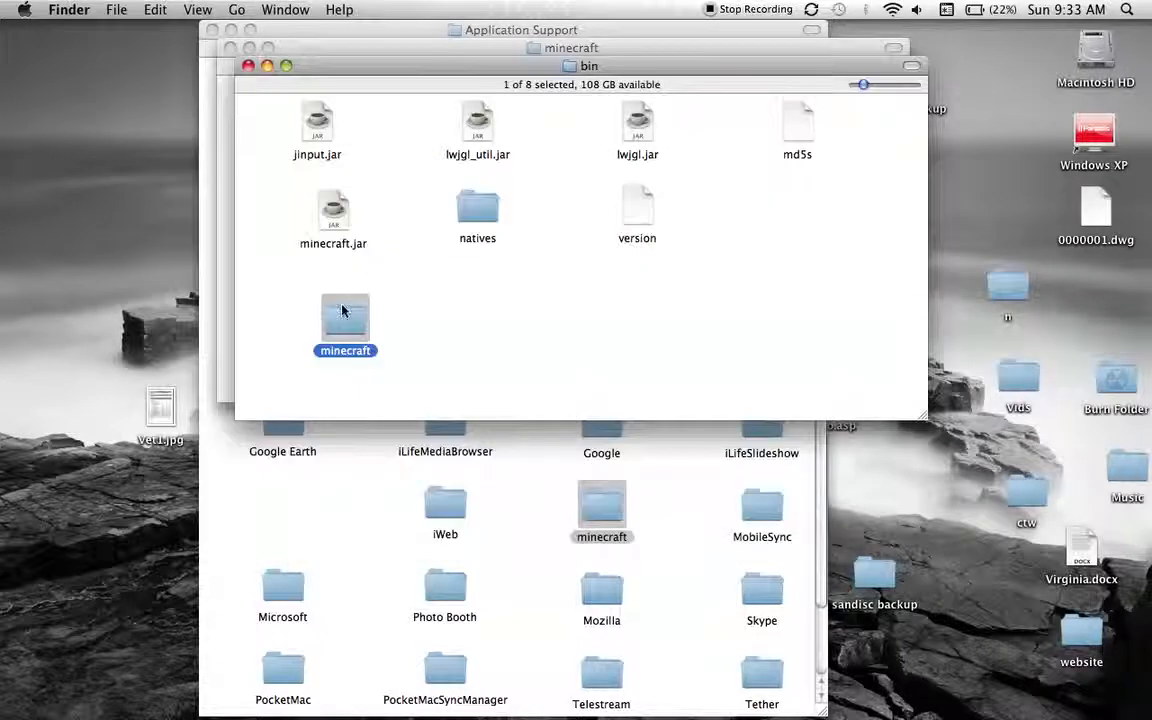
# Step: Dismiss the minecraft folder's actions menu and close the Finder windows back to the desktop
pyautogui.rightClick(344, 318)
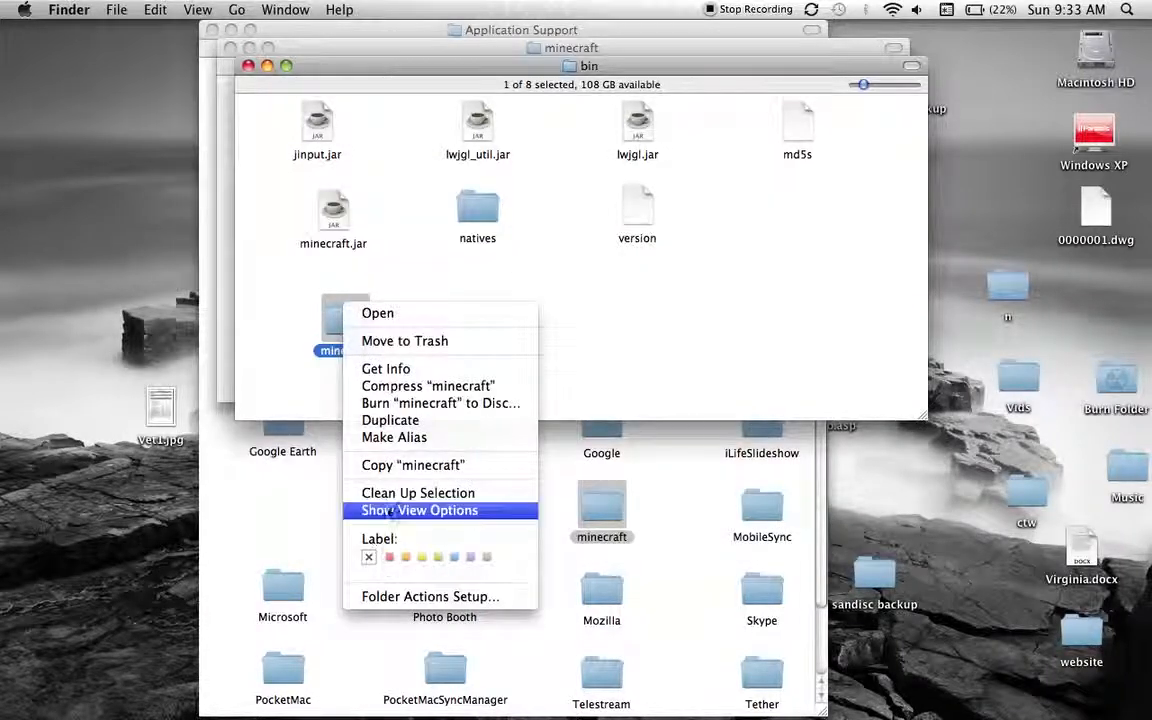
pyautogui.moveTo(428, 596)
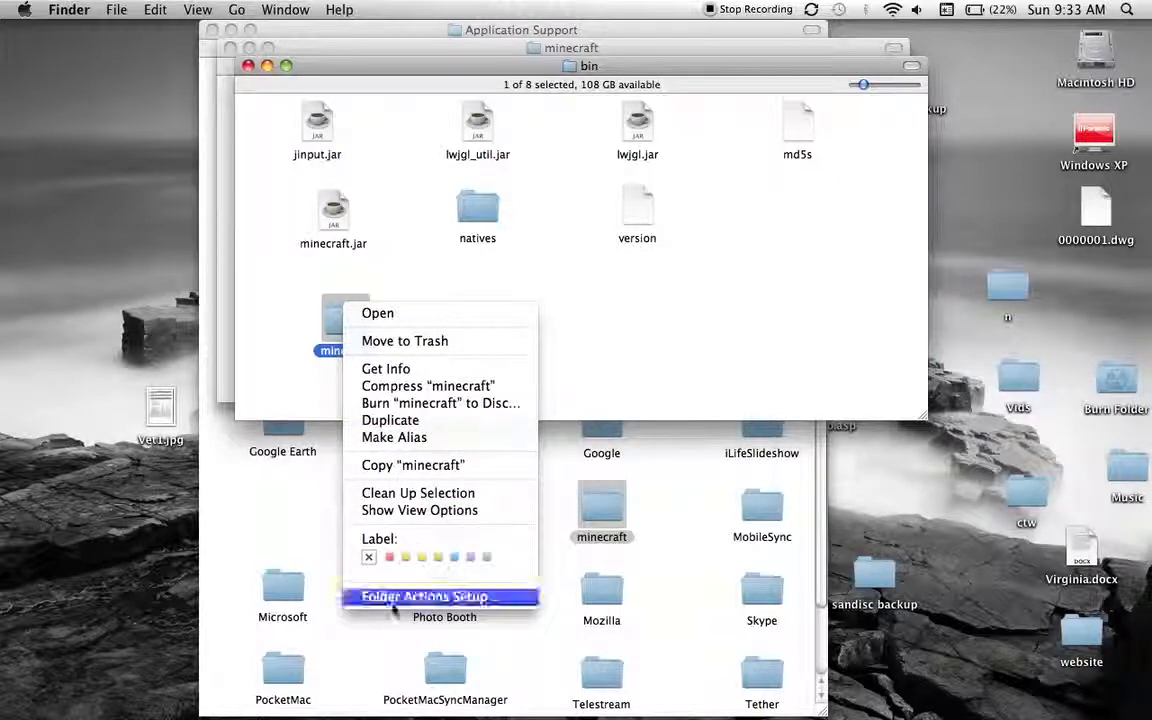
pyautogui.moveTo(404, 340)
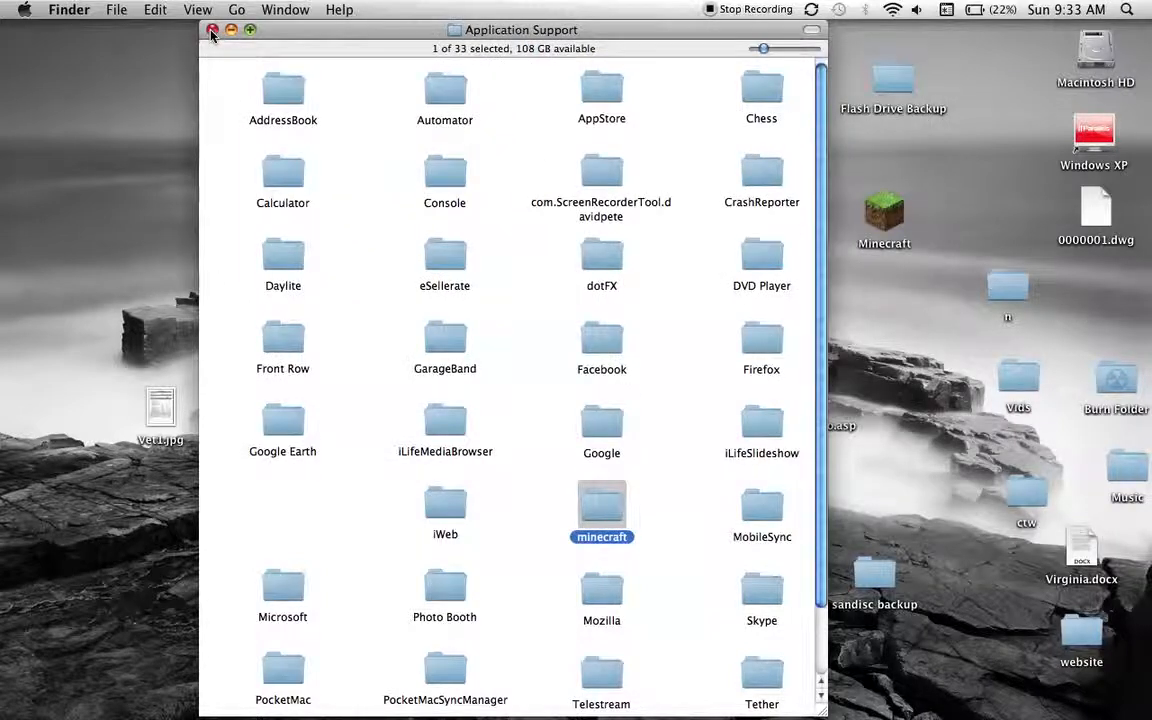
pyautogui.click(208, 30)
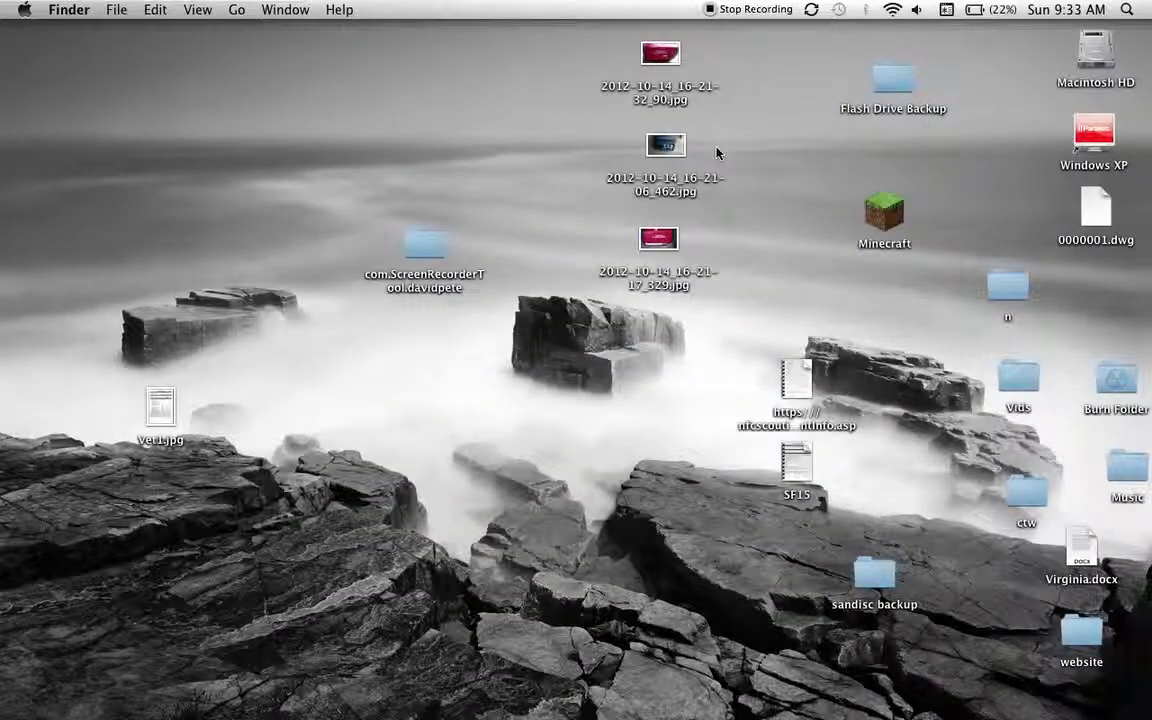